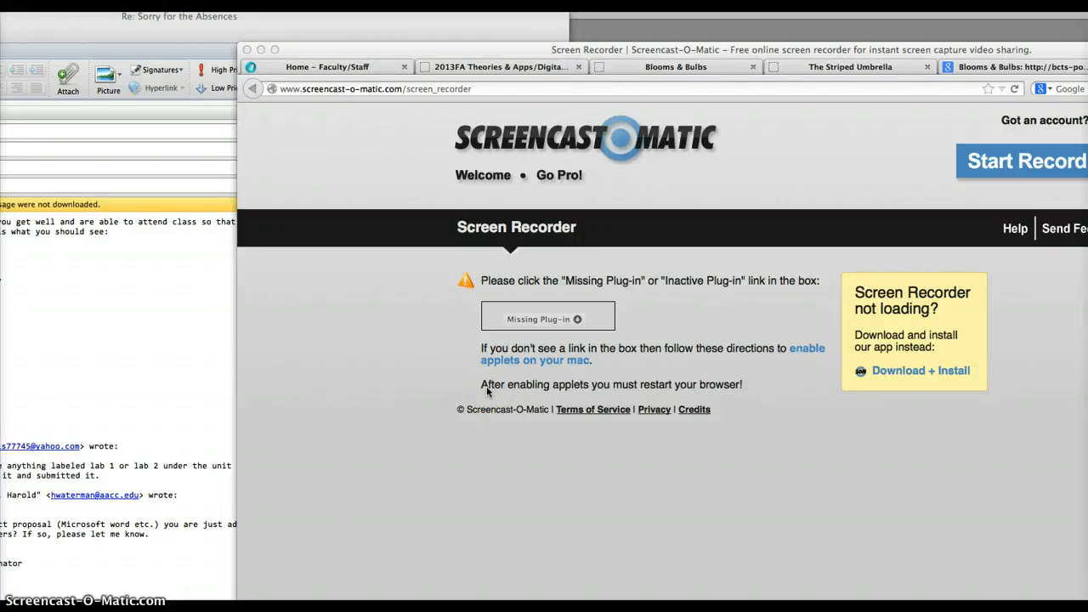
pyautogui.moveTo(527, 92)
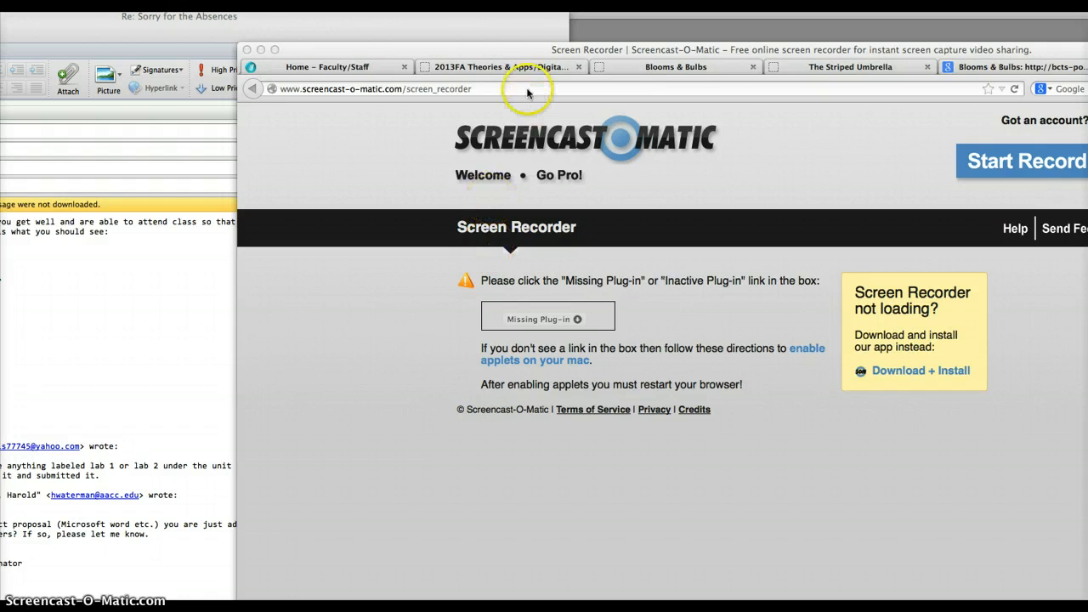
pyautogui.moveTo(502, 67)
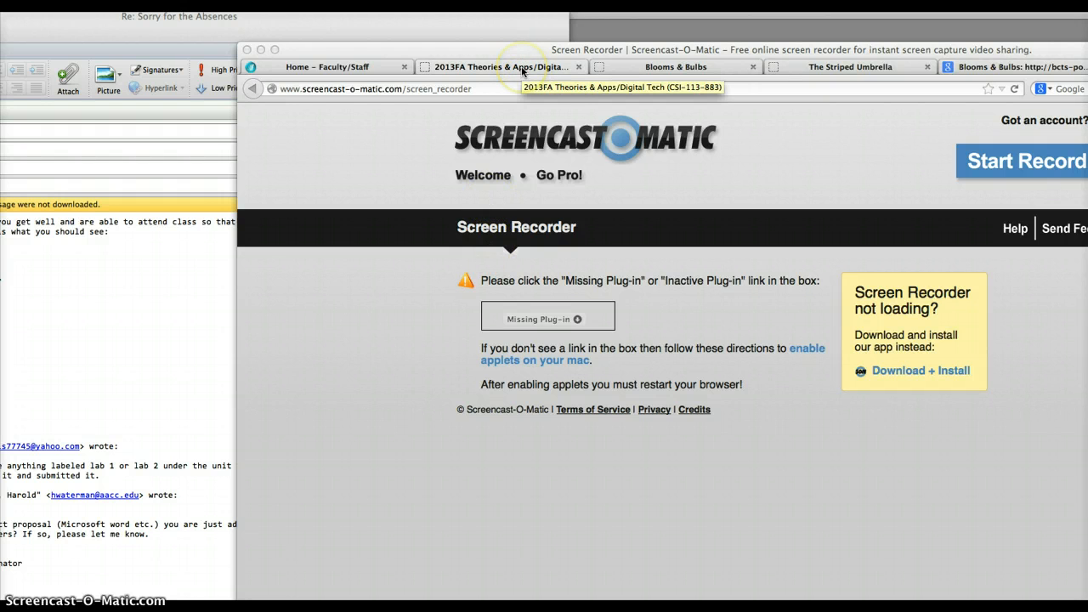
# Step: Bring up the 2013FA Theories & Apps/Digital Tech course's Content page listing its unit folders
pyautogui.click(499, 66)
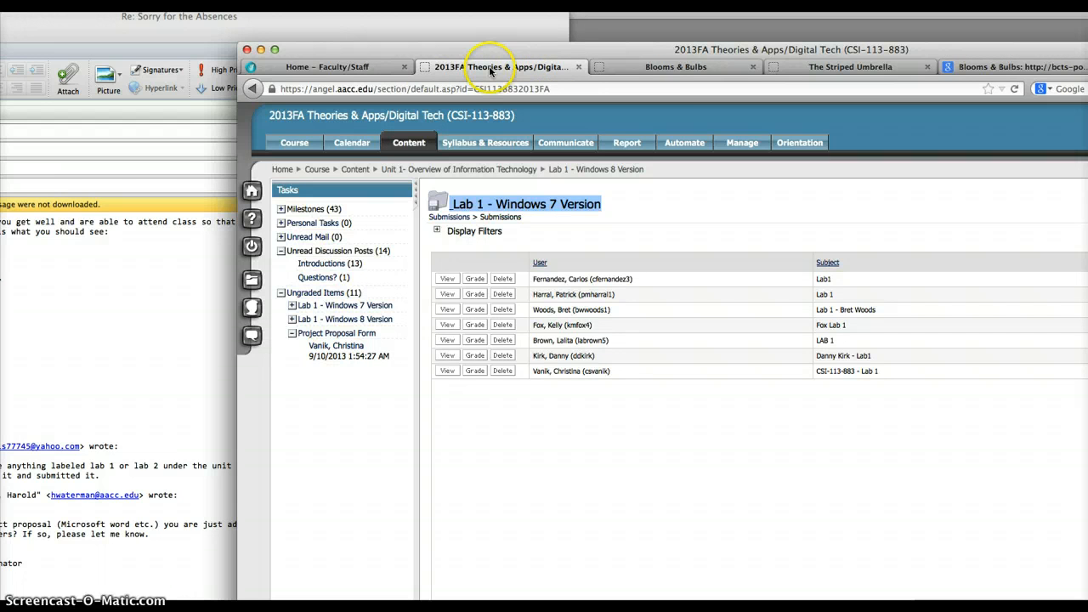
pyautogui.moveTo(490, 69)
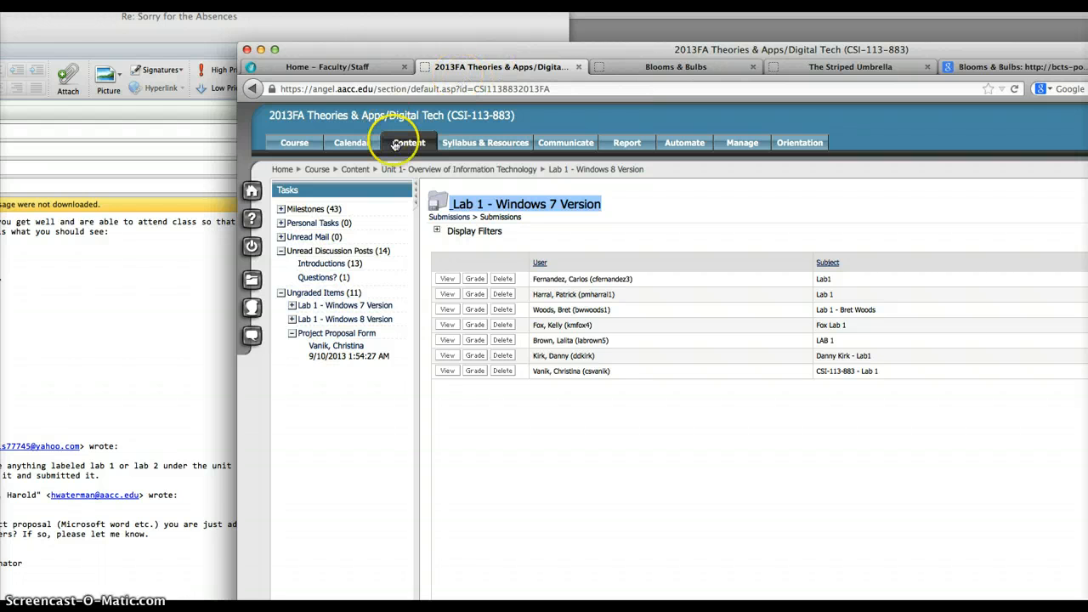
pyautogui.moveTo(455, 122)
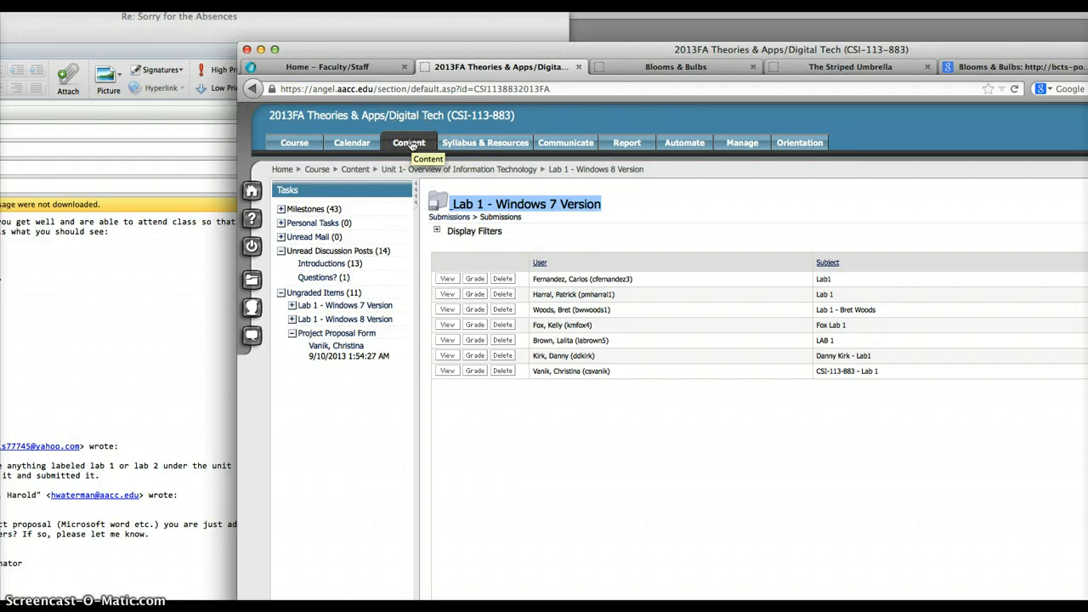
pyautogui.click(408, 143)
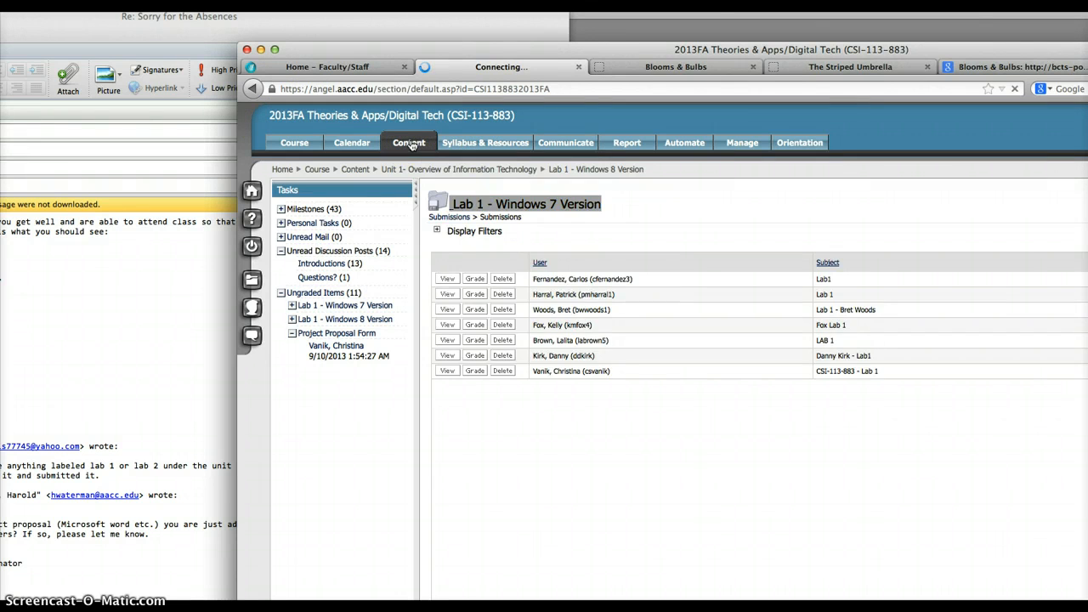
pyautogui.click(408, 143)
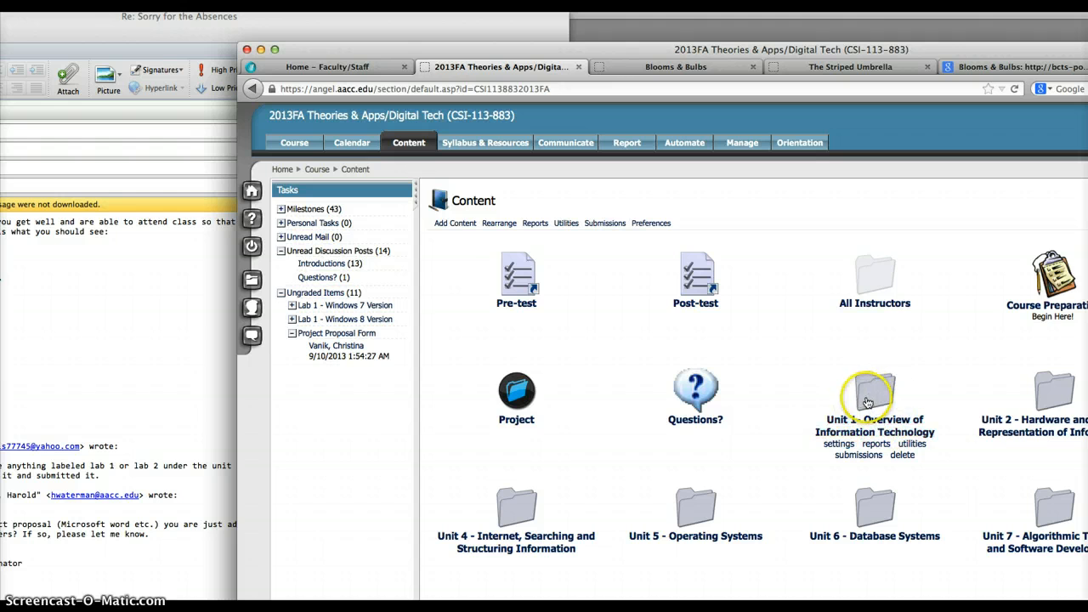
# Step: Open the Unit 1 - Overview of Information Technology folder from the Content page
pyautogui.click(874, 391)
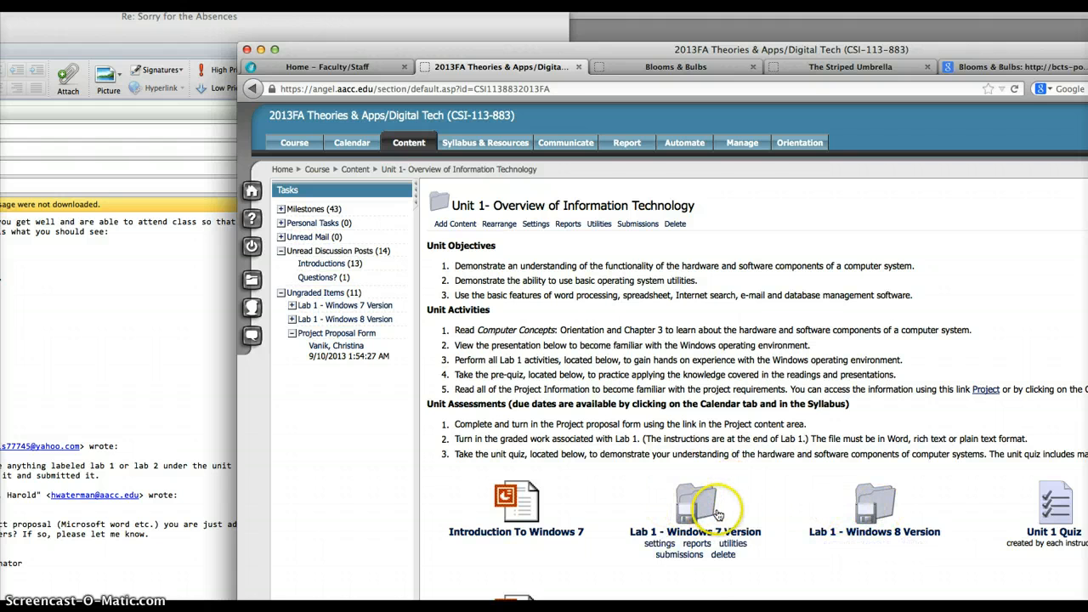
pyautogui.moveTo(887, 510)
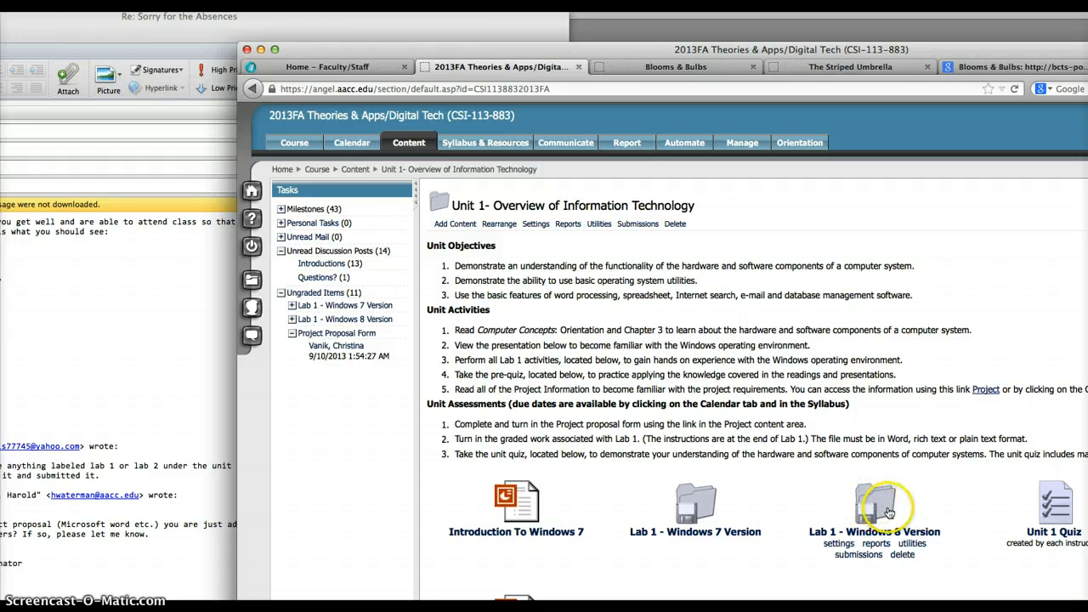
pyautogui.moveTo(1012, 506)
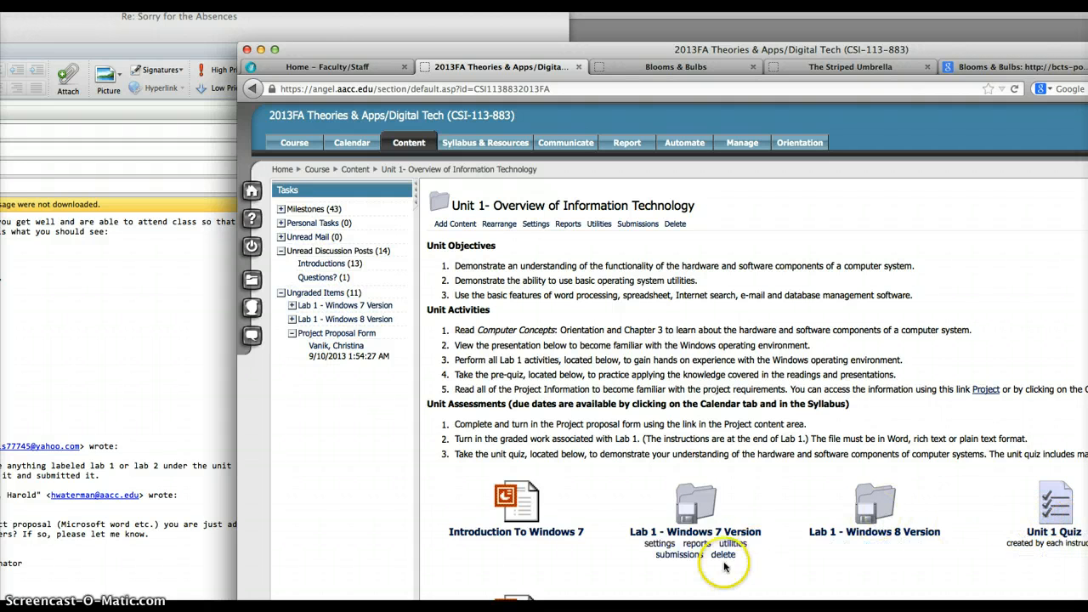
pyautogui.moveTo(467, 17)
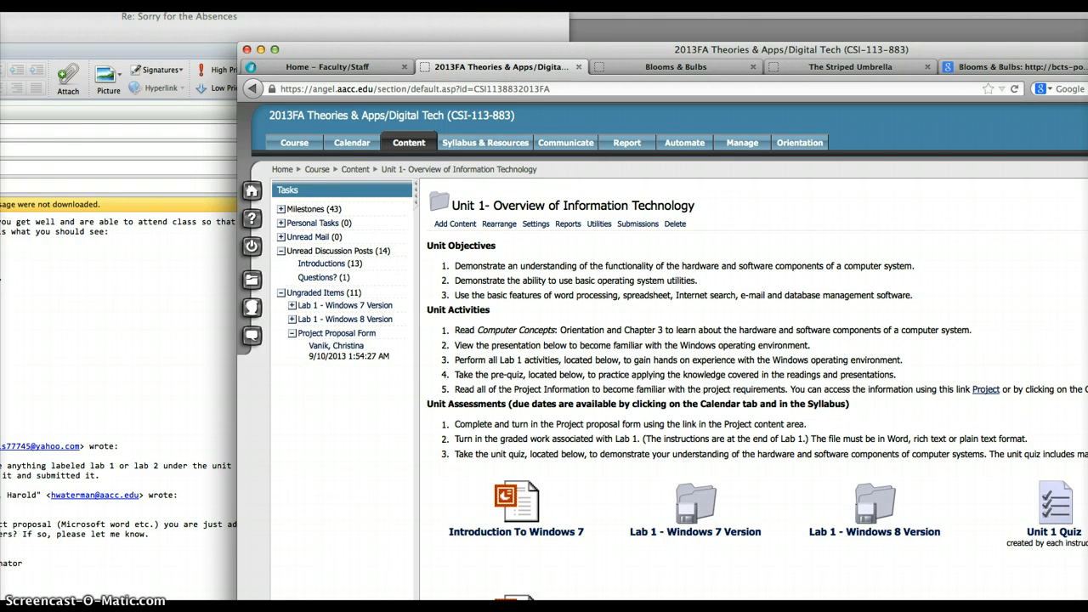
pyautogui.moveTo(408, 143)
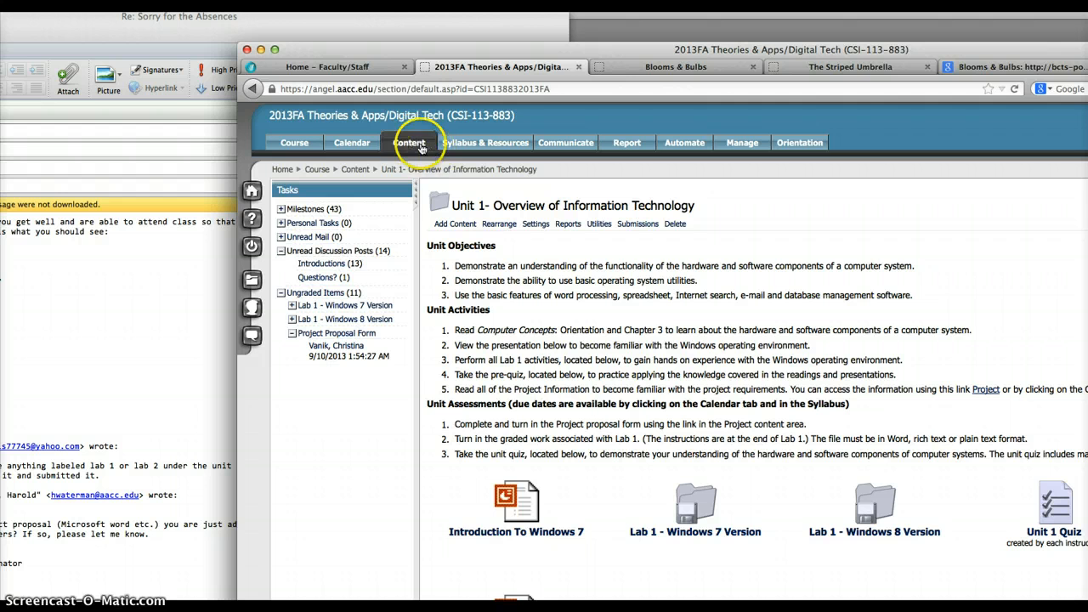
# Step: Return to Content and open the Unit 2 - Hardware and Digital Representation of Information folder
pyautogui.click(408, 143)
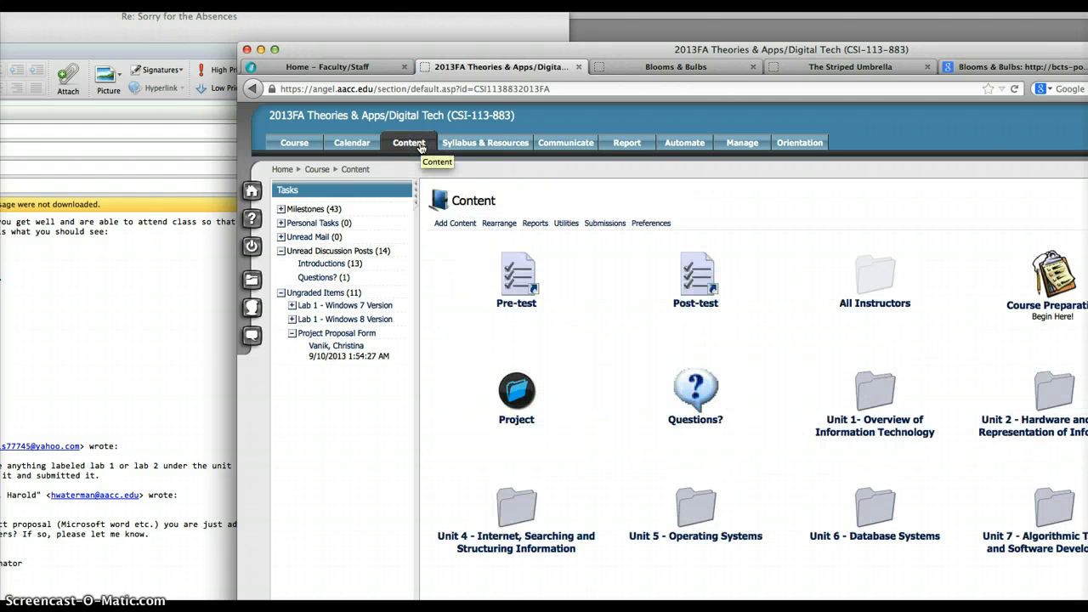
pyautogui.moveTo(1052, 394)
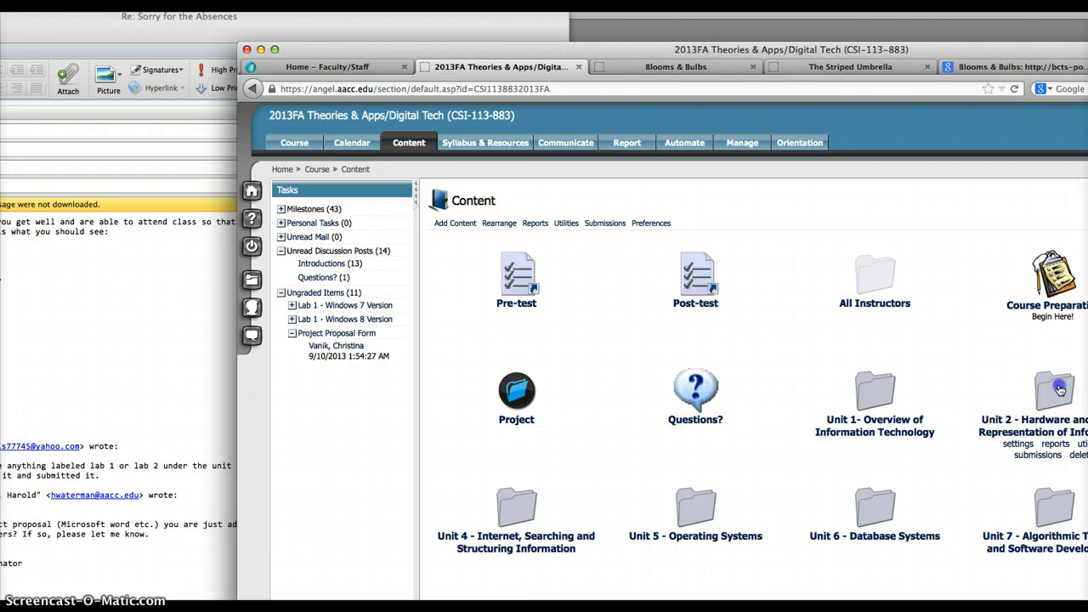
pyautogui.click(1054, 389)
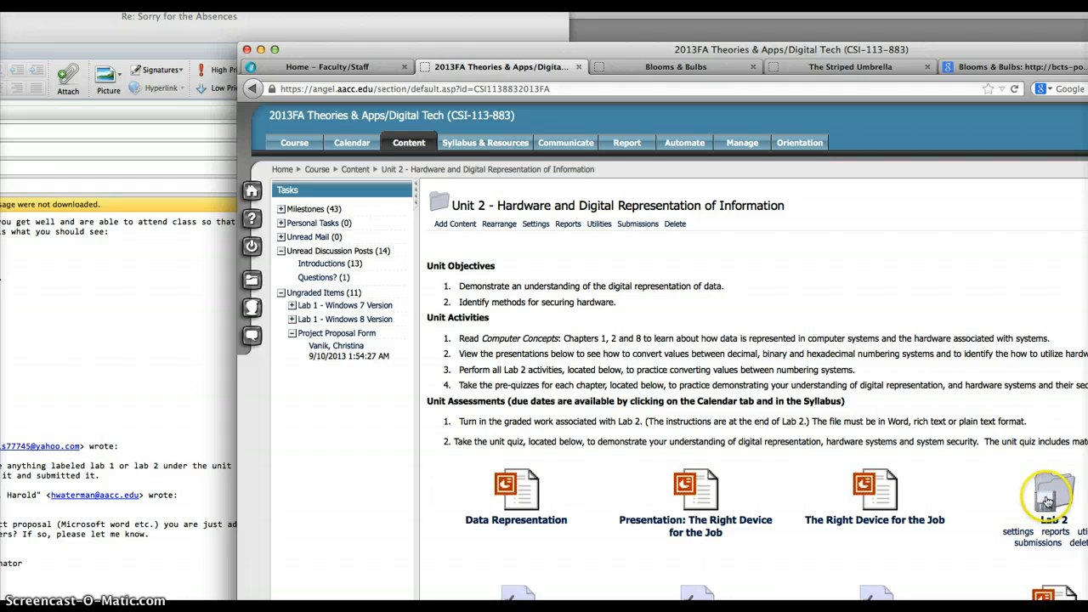
# Step: Open the Lab 2 item page with its lab instructions and submission steps
pyautogui.click(1051, 493)
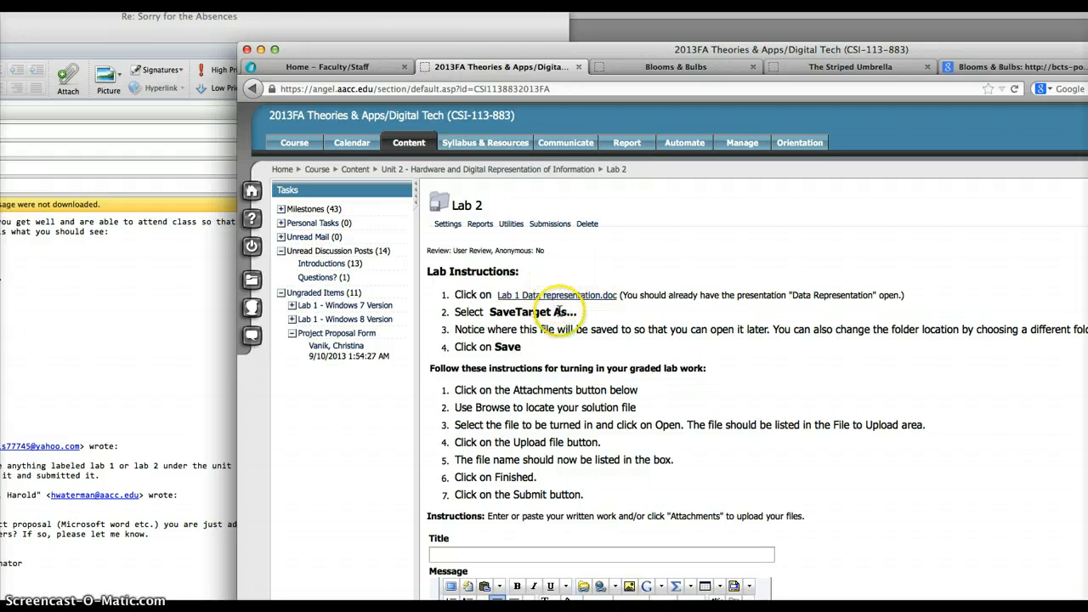
pyautogui.moveTo(610, 429)
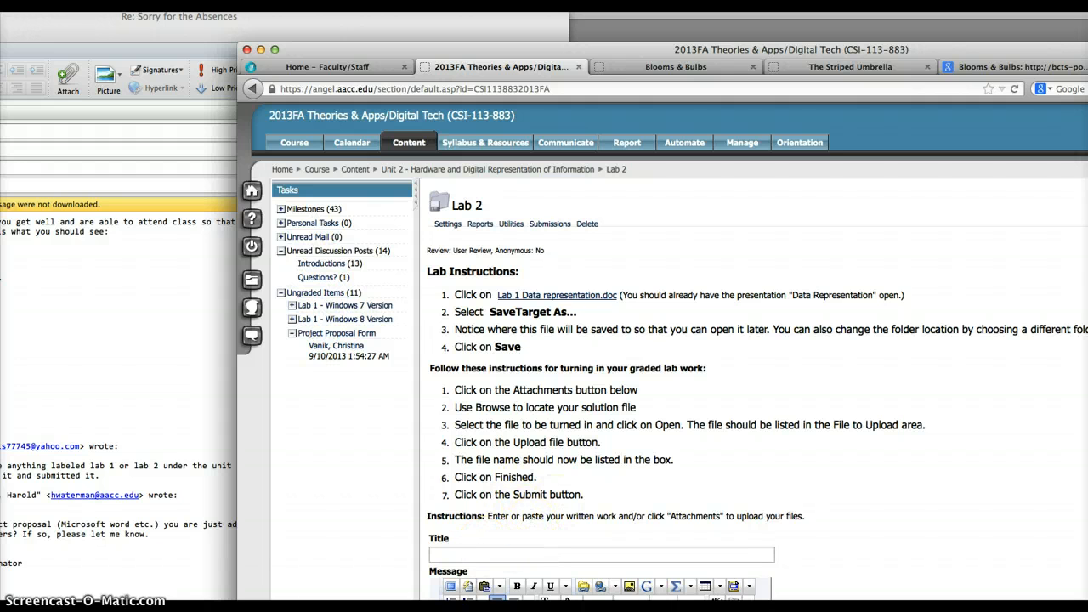
pyautogui.moveTo(303, 585)
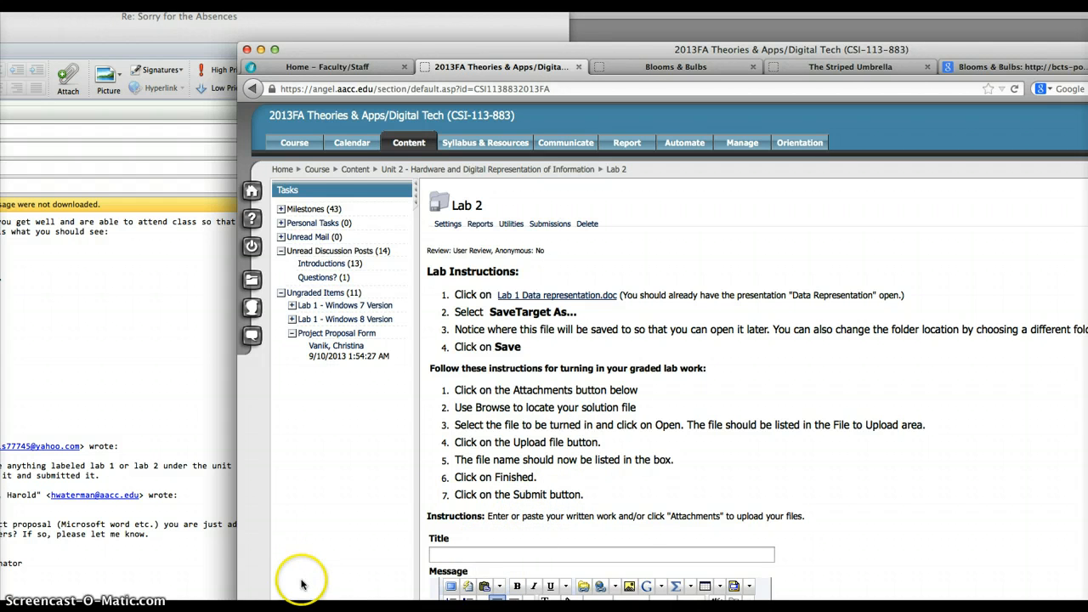